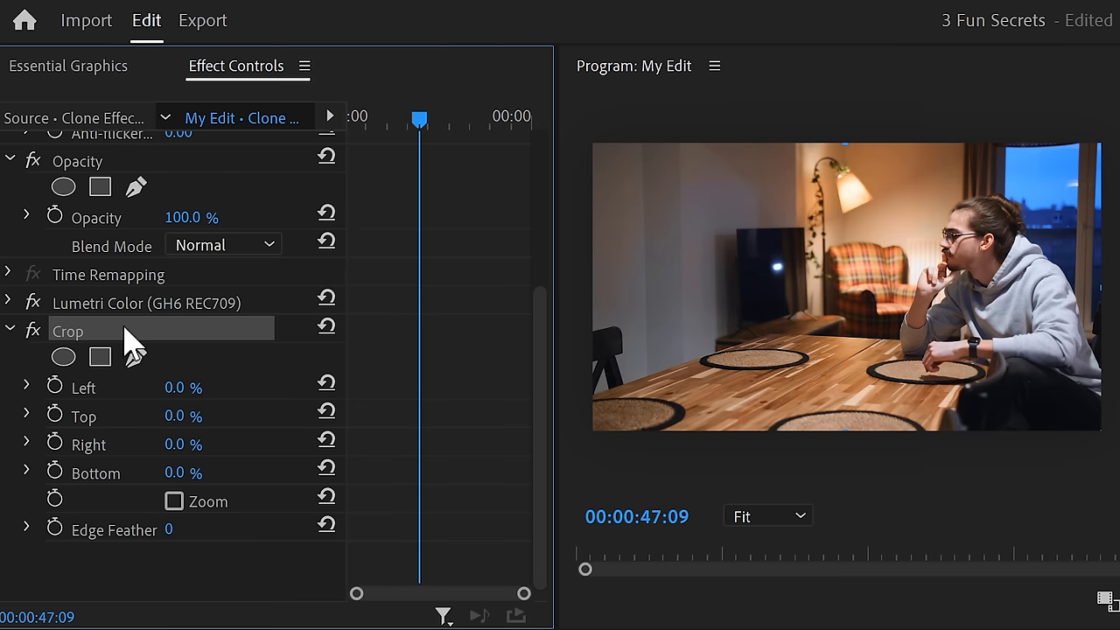
mouse_move(254, 371)
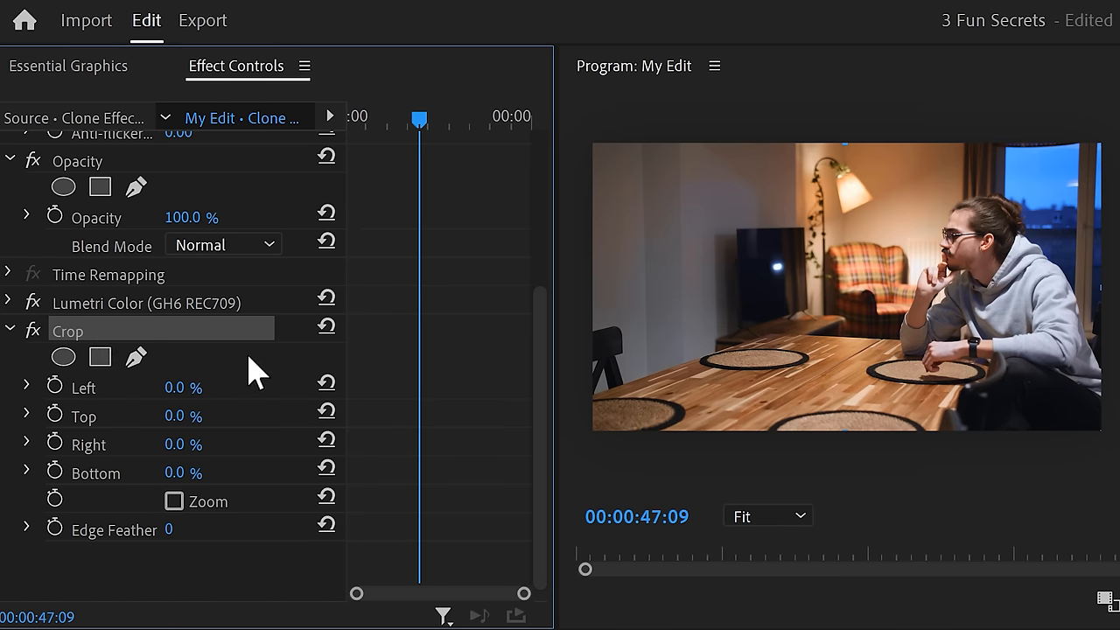
Drag the top clip's left Crop handle to about 51.4% so both copies of the man appear side by side.
drag(592, 282, 616, 282)
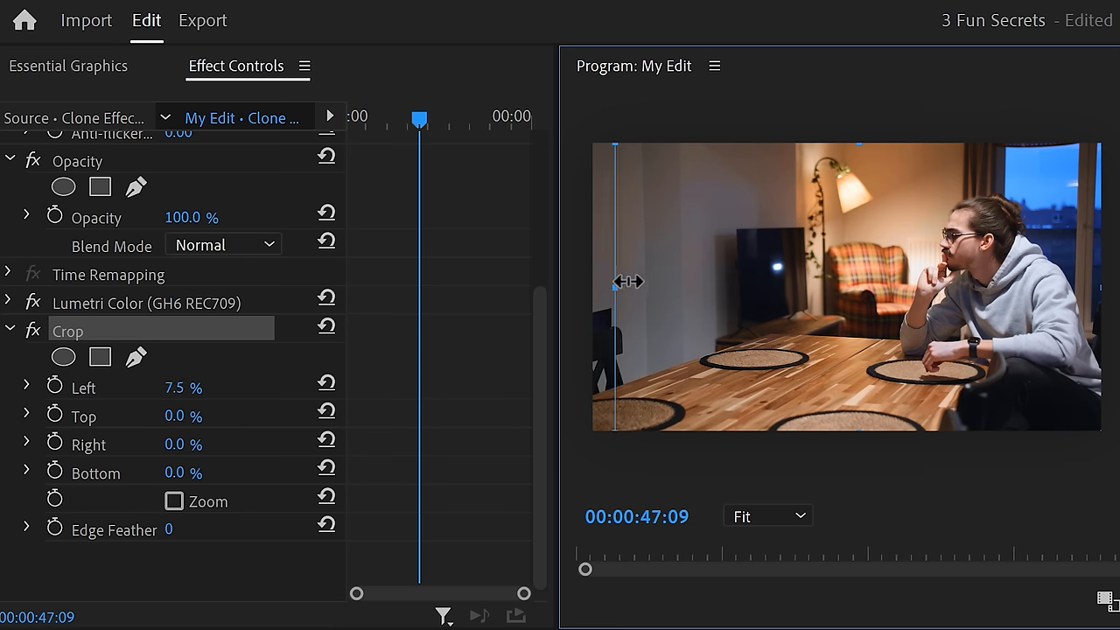
drag(617, 280, 833, 280)
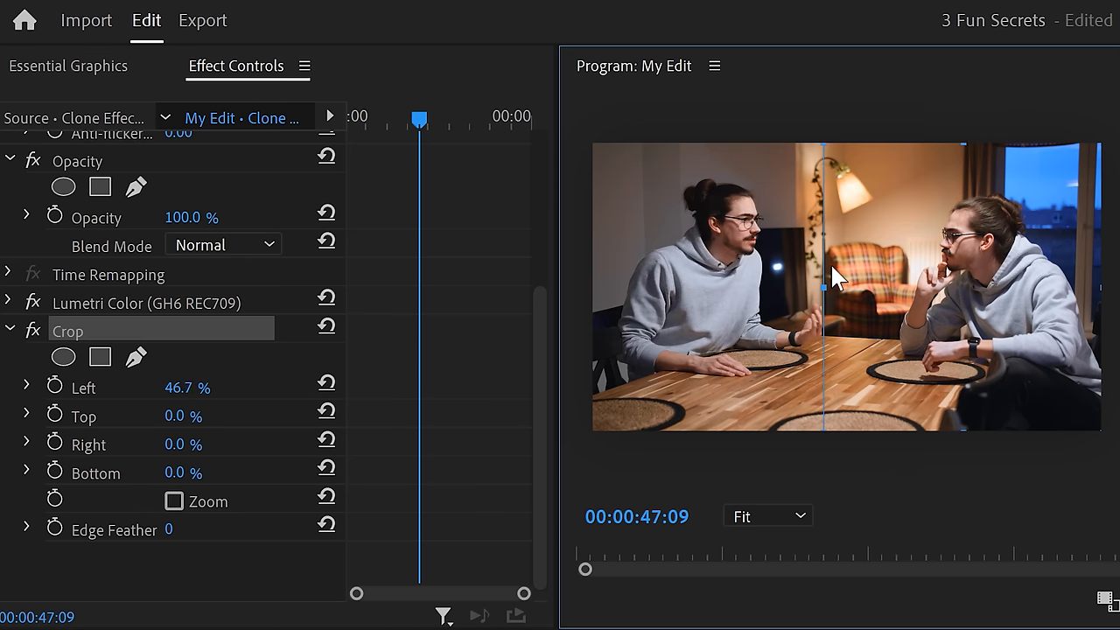
drag(821, 280, 849, 280)
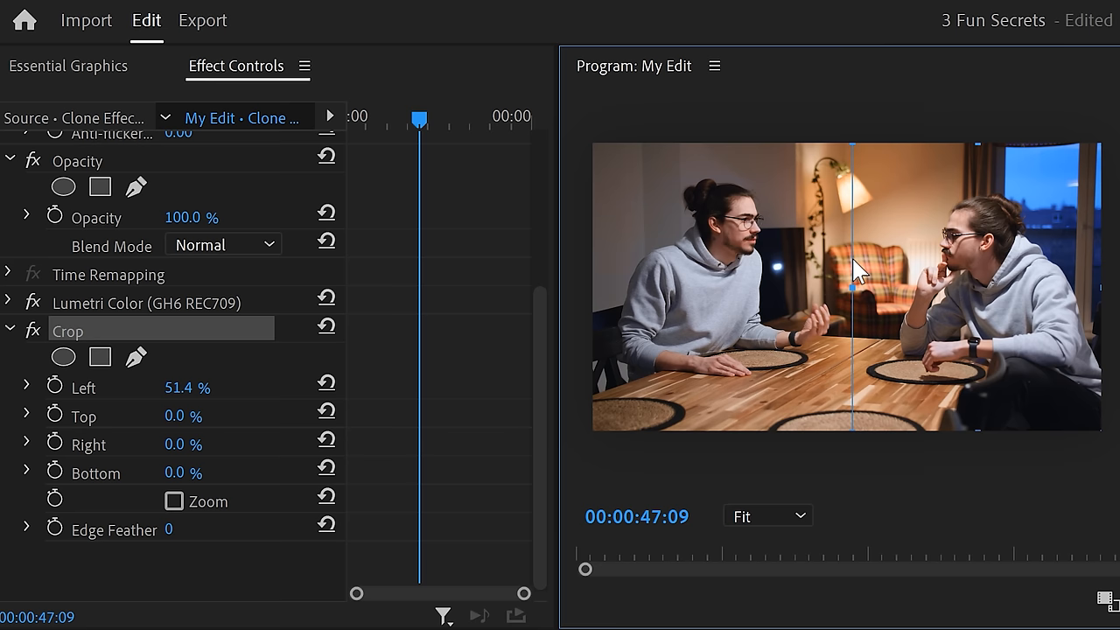